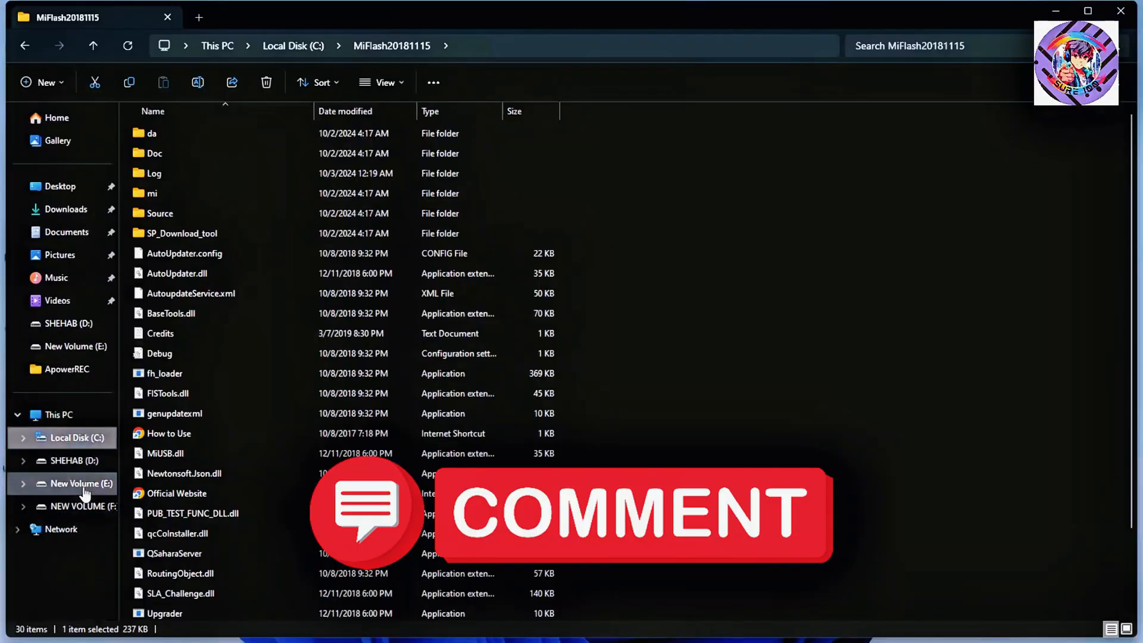
Open E:\Compressed\adb-setup-1.4.3 and select the adb-setup-1.4.3.exe installer
left_click(75, 483)
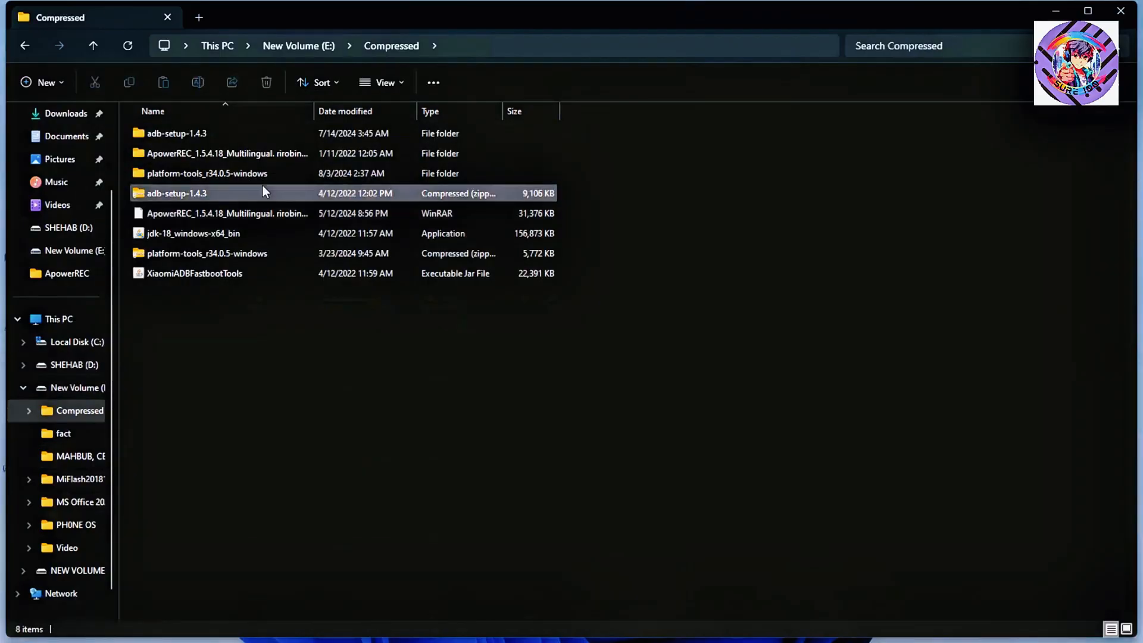
left_click(176, 132)
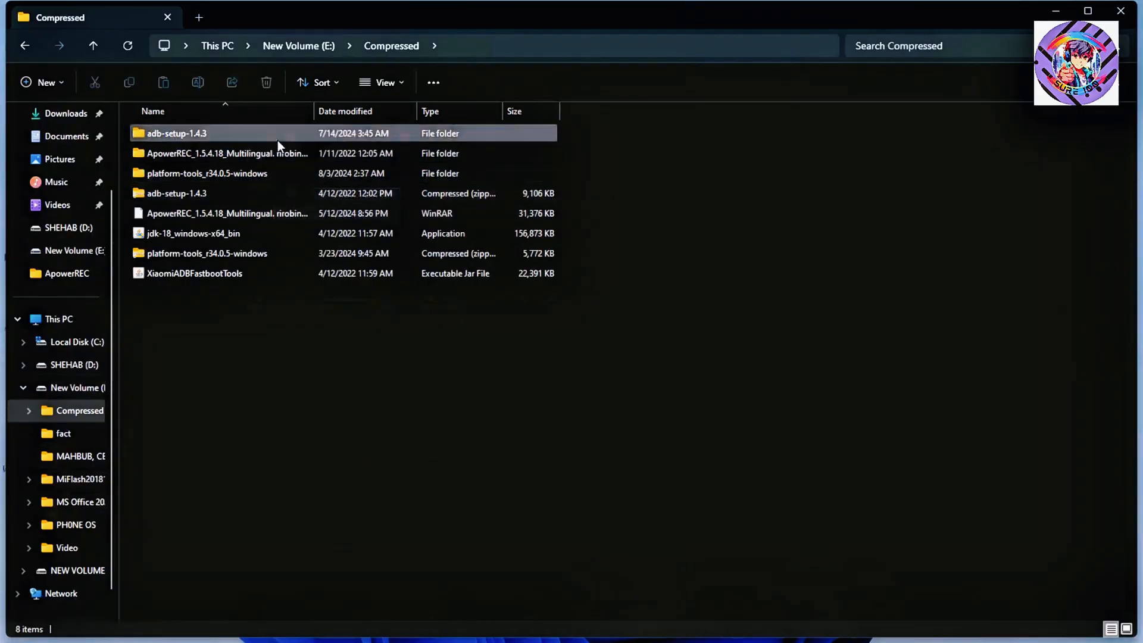
double_click(175, 133)
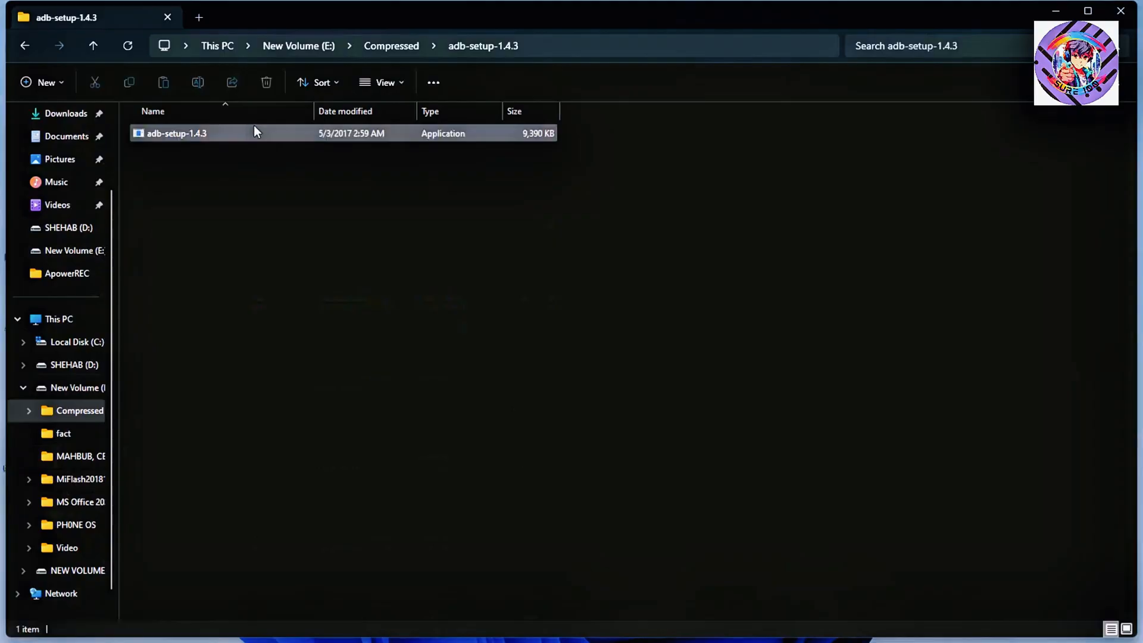
left_click(176, 133)
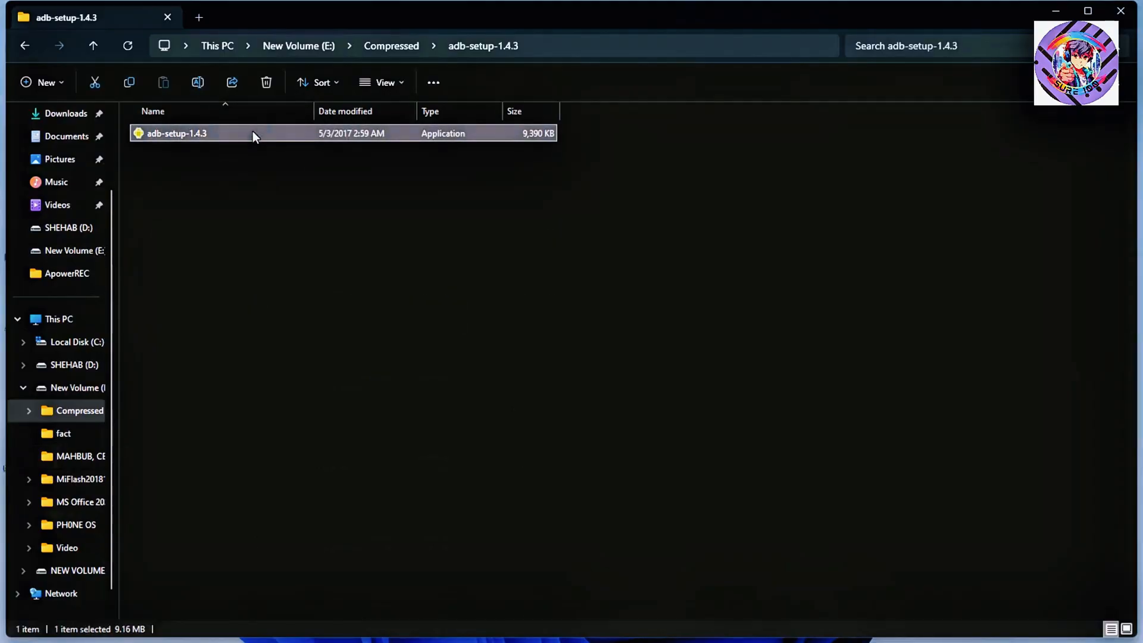
mouse_move(472, 385)
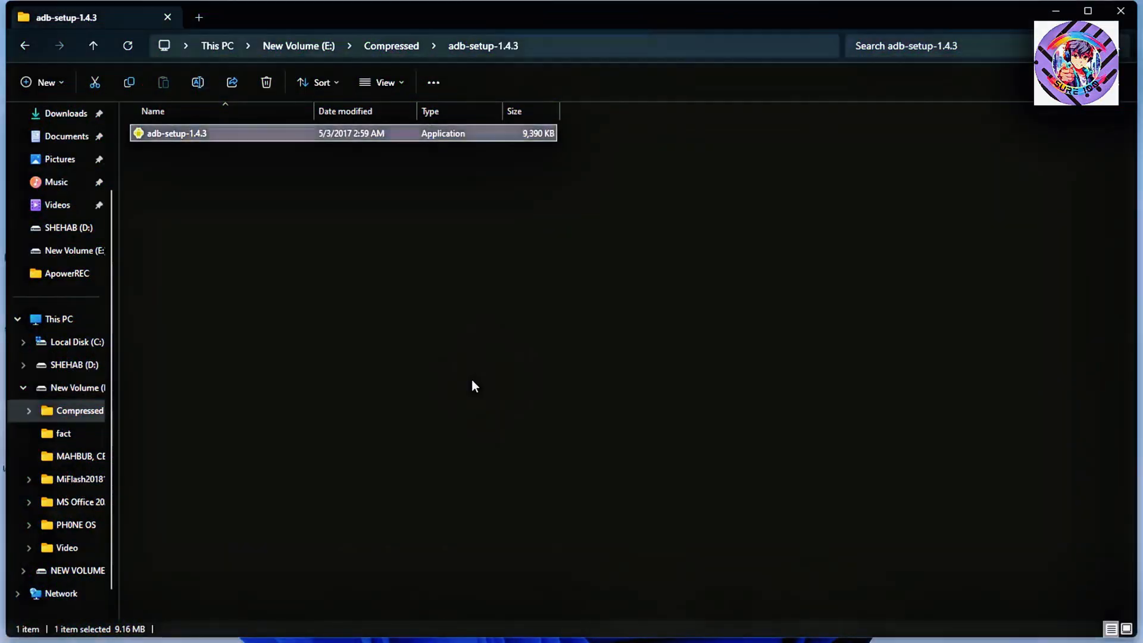
Run adb-setup-1.4.3.exe, answer y to install ADB and Fastboot, then close it
double_click(176, 133)
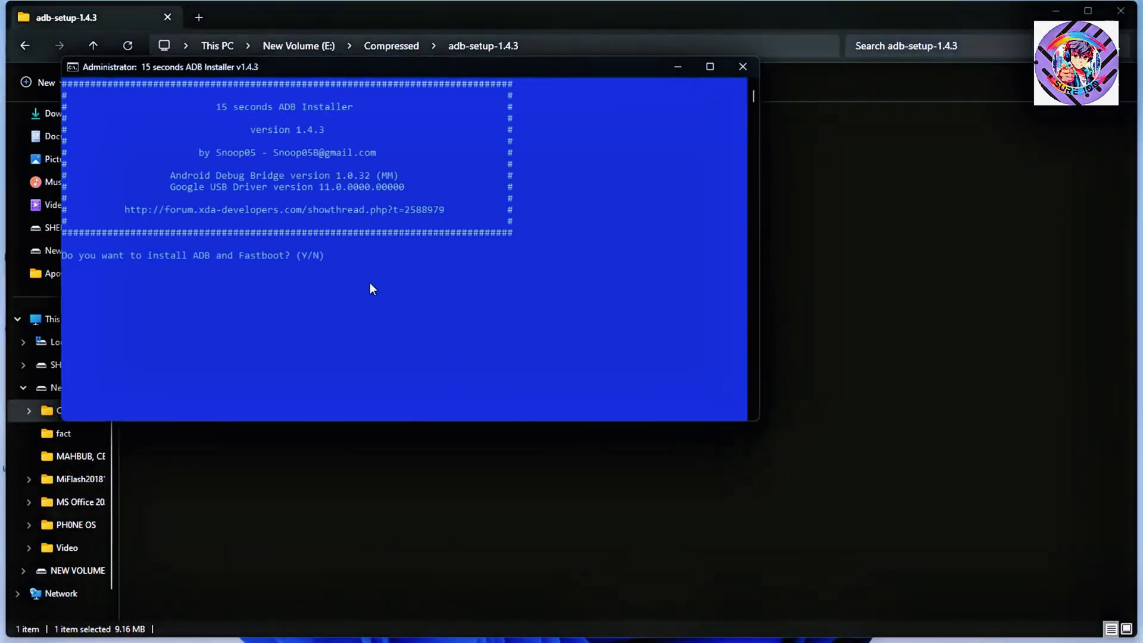
type("y")
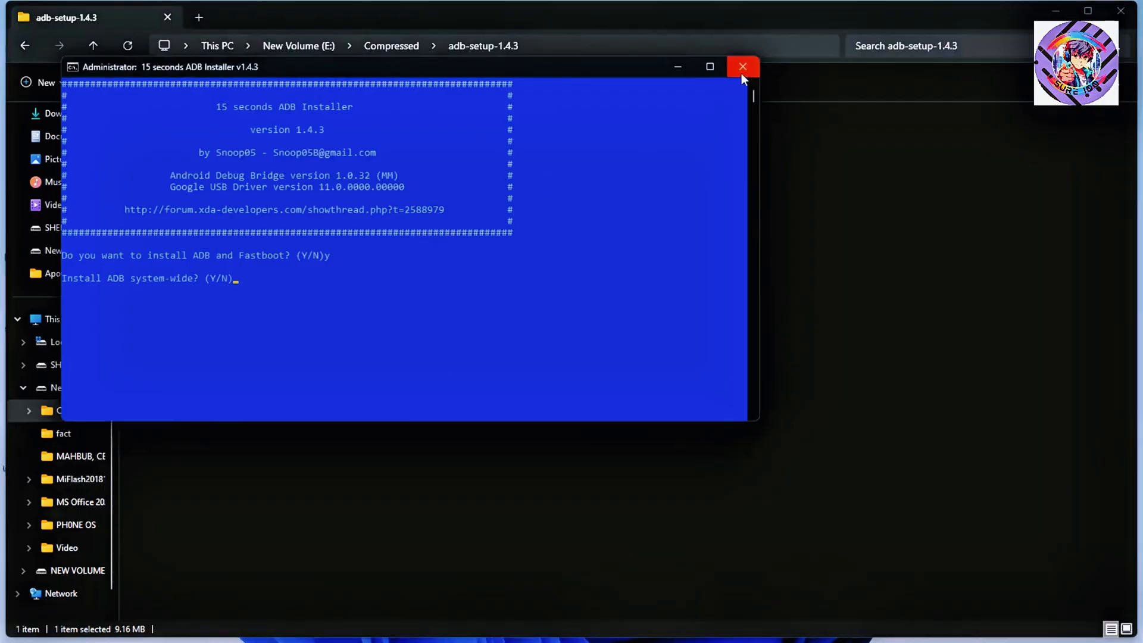
left_click(742, 66)
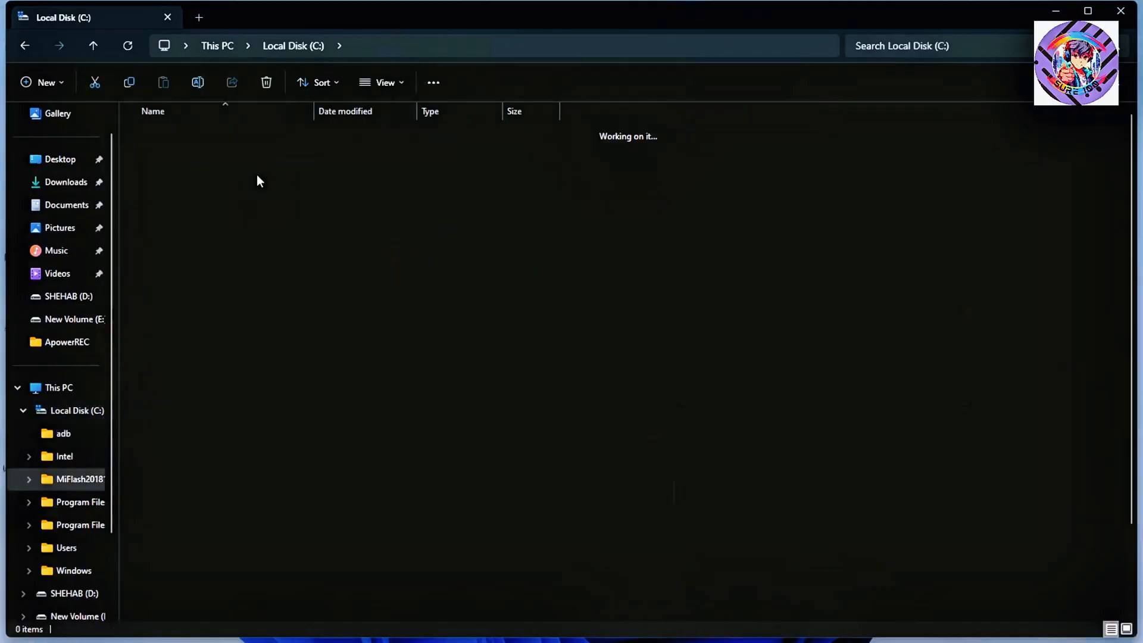
Open the MiFlash20181115 folder on C: and scroll down to XiaoMiFlash.exe
double_click(80, 478)
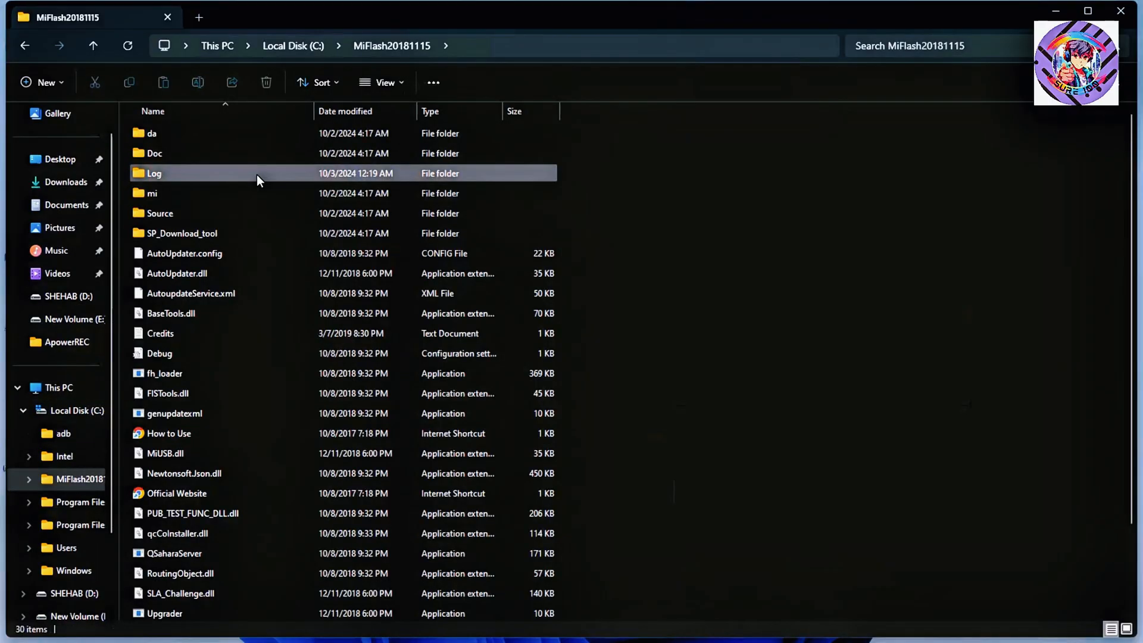
scroll("down", 3)
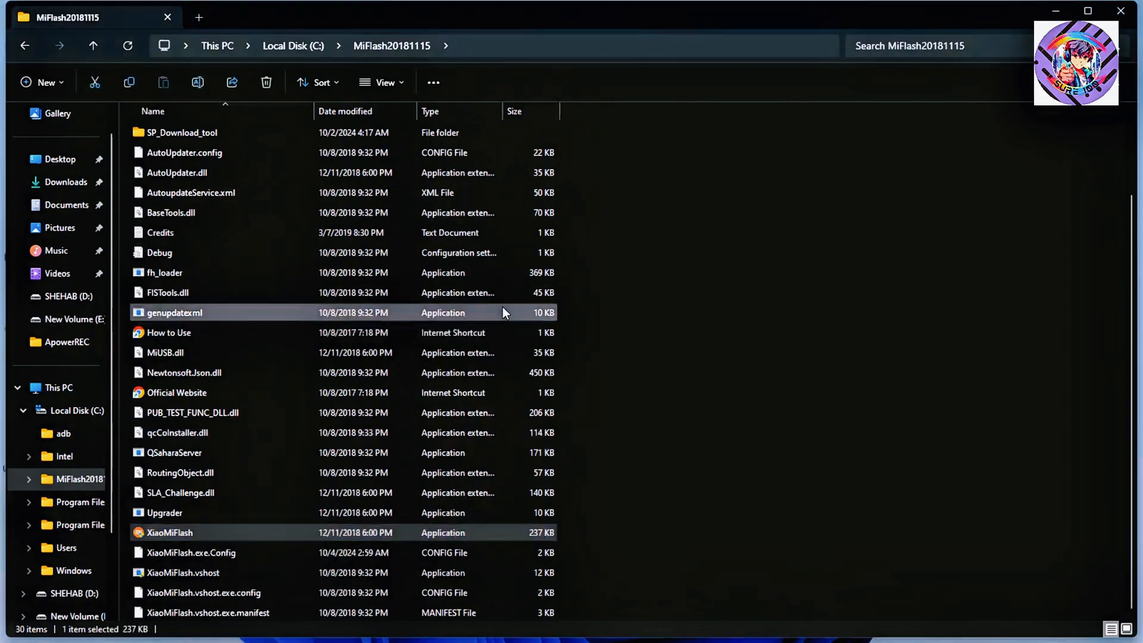
Launch XiaoMiFlash, run its Driver install, then close the dialog and MiFlash
double_click(169, 532)
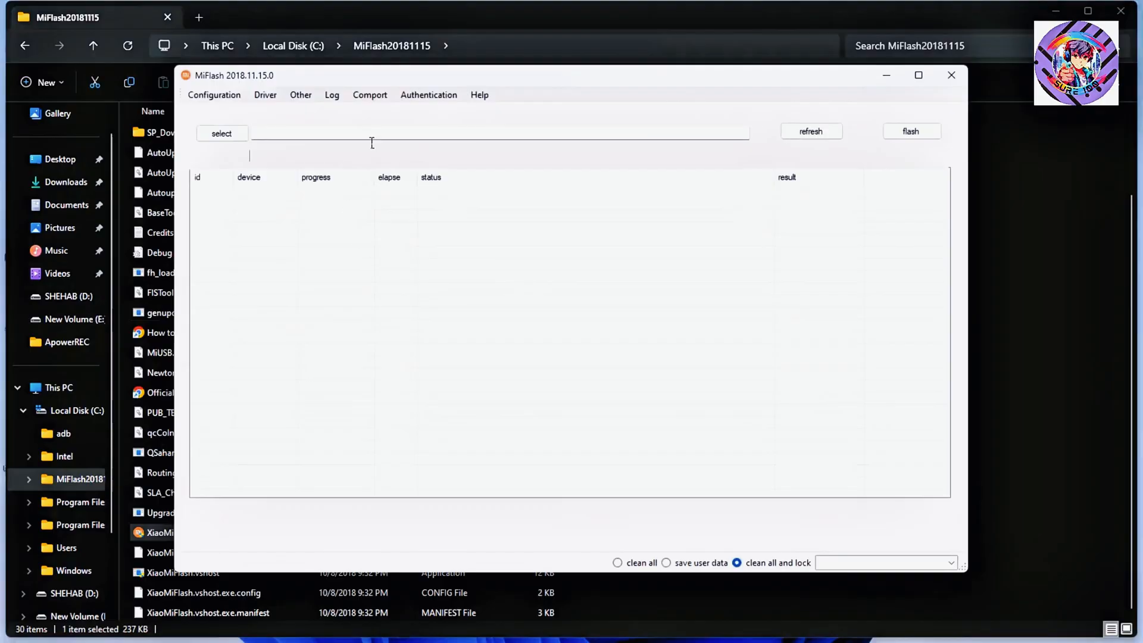
left_click(265, 94)
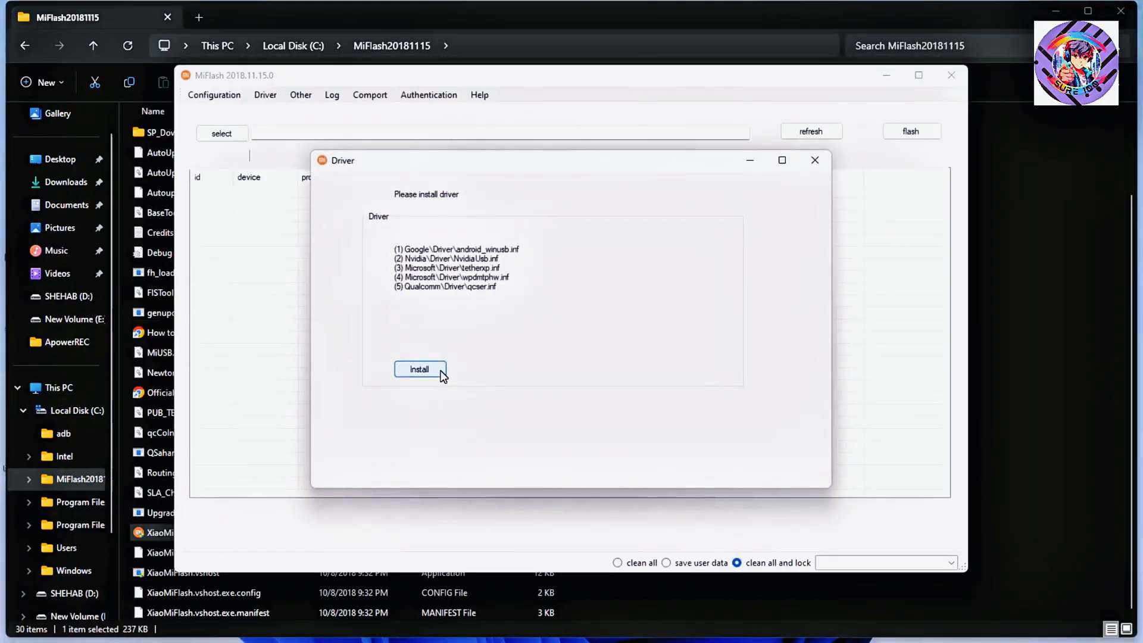
mouse_move(814, 159)
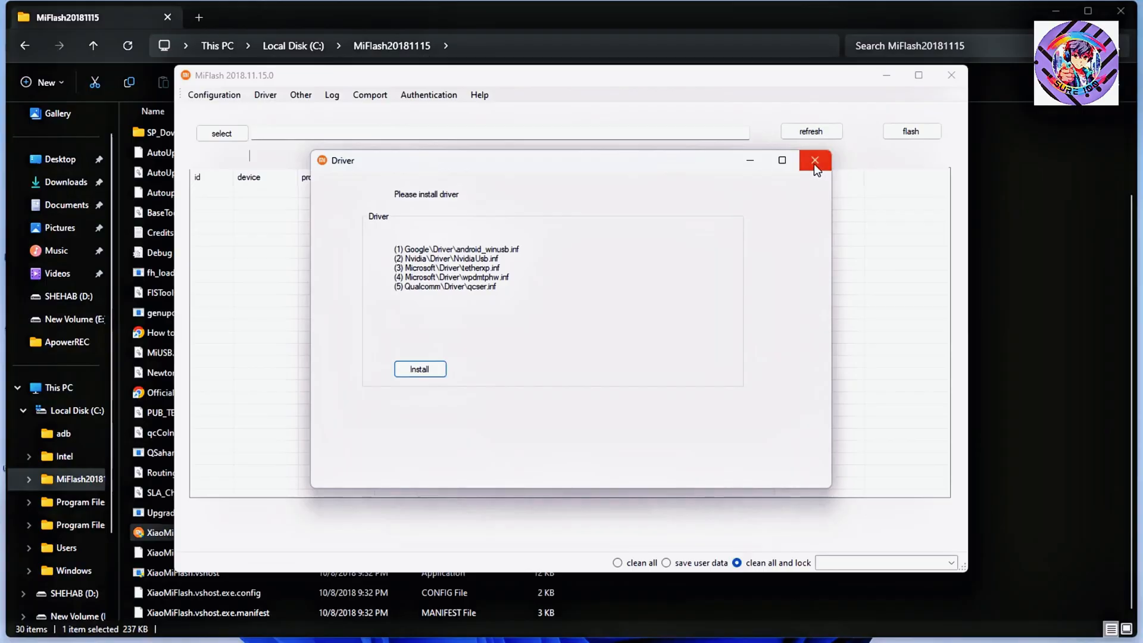
left_click(814, 160)
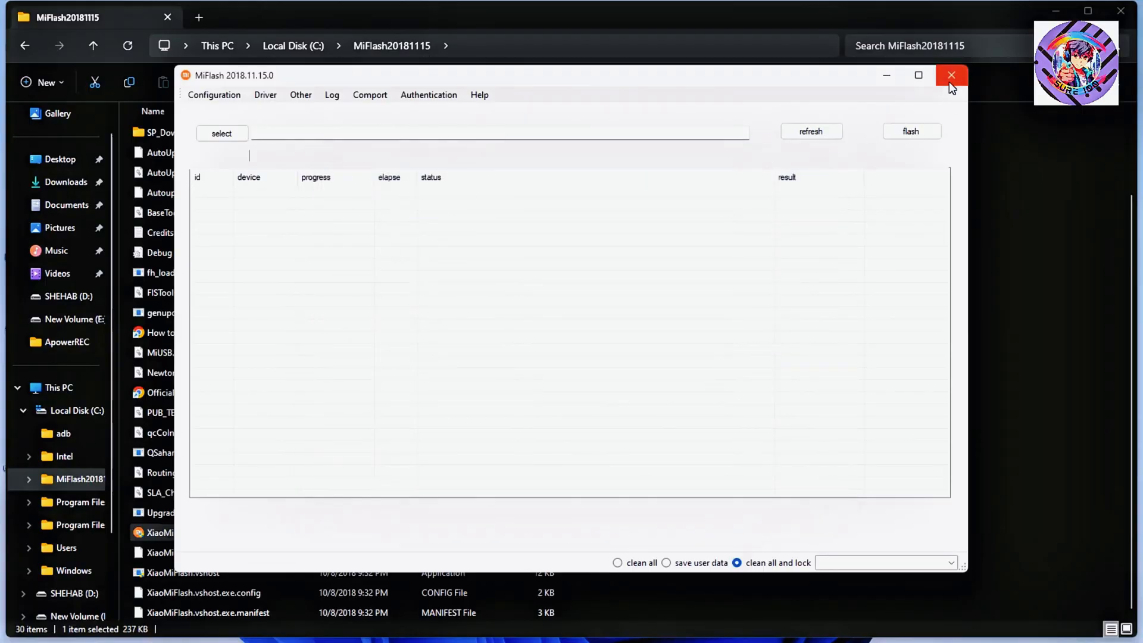
left_click(950, 75)
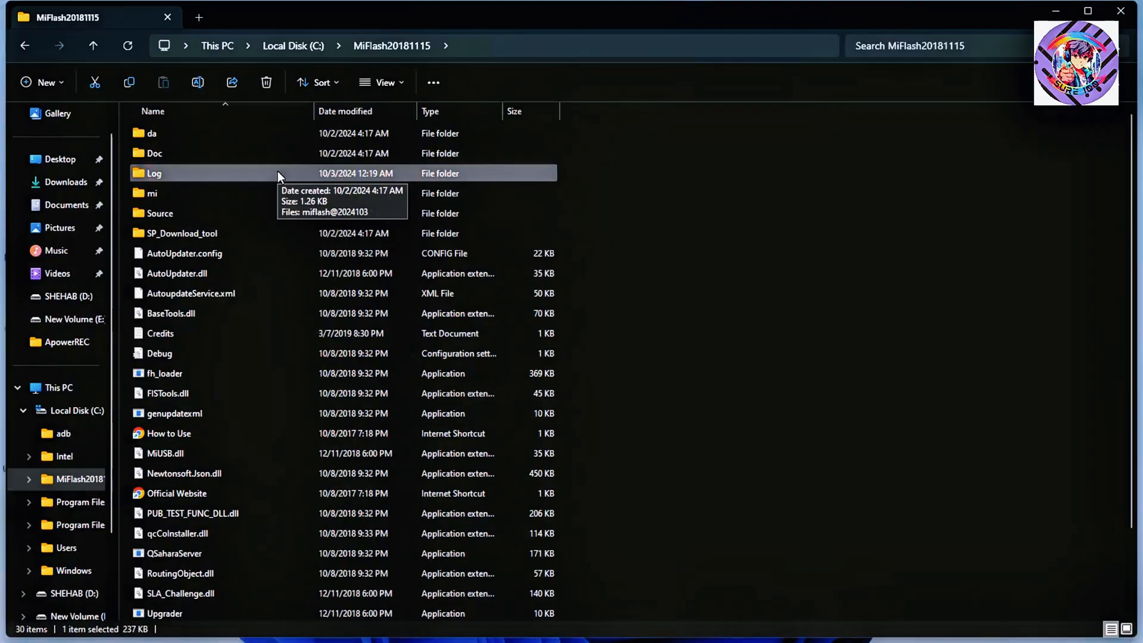
mouse_move(66, 464)
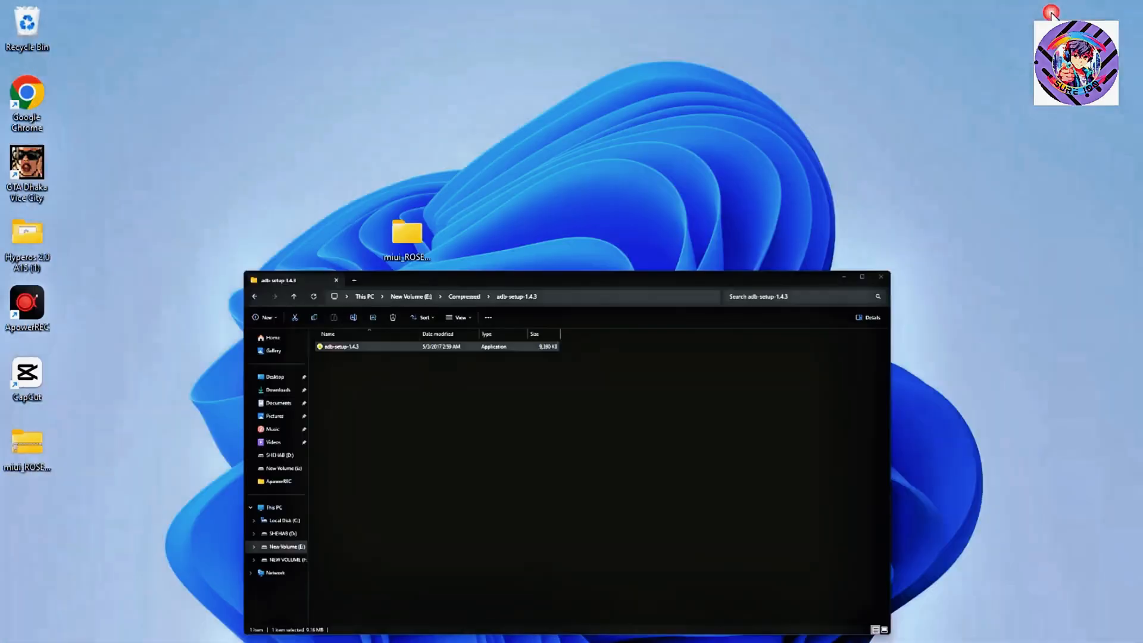
Open the miui_ROSEMAY_OS_1.0.9.0_14 ROM folder from the desktop and its inner folder
left_click(880, 277)
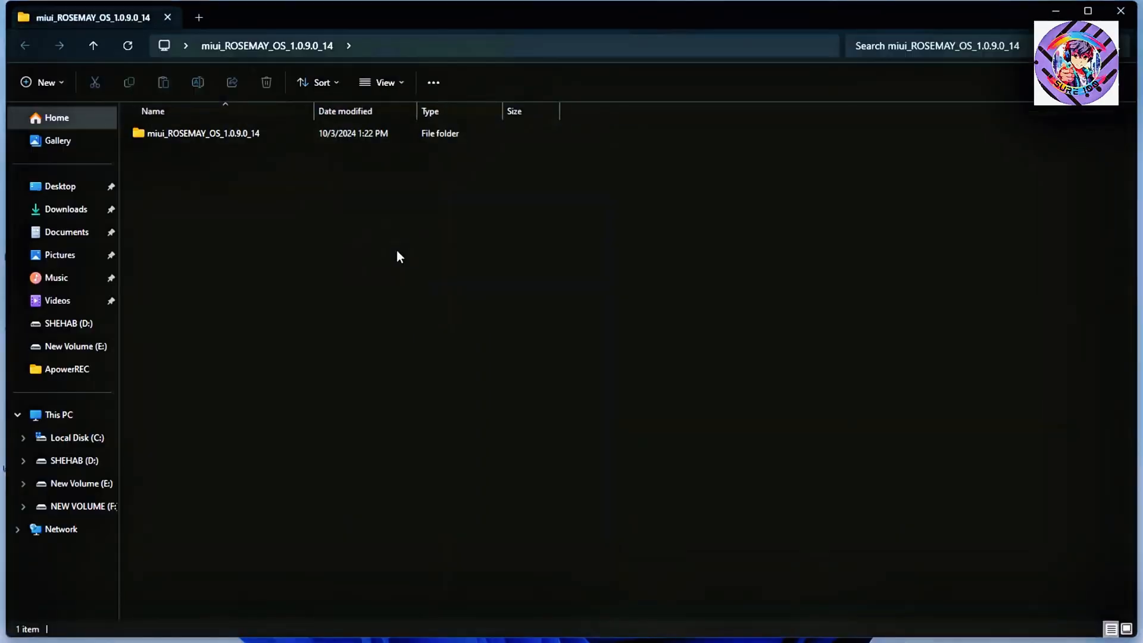
double_click(202, 132)
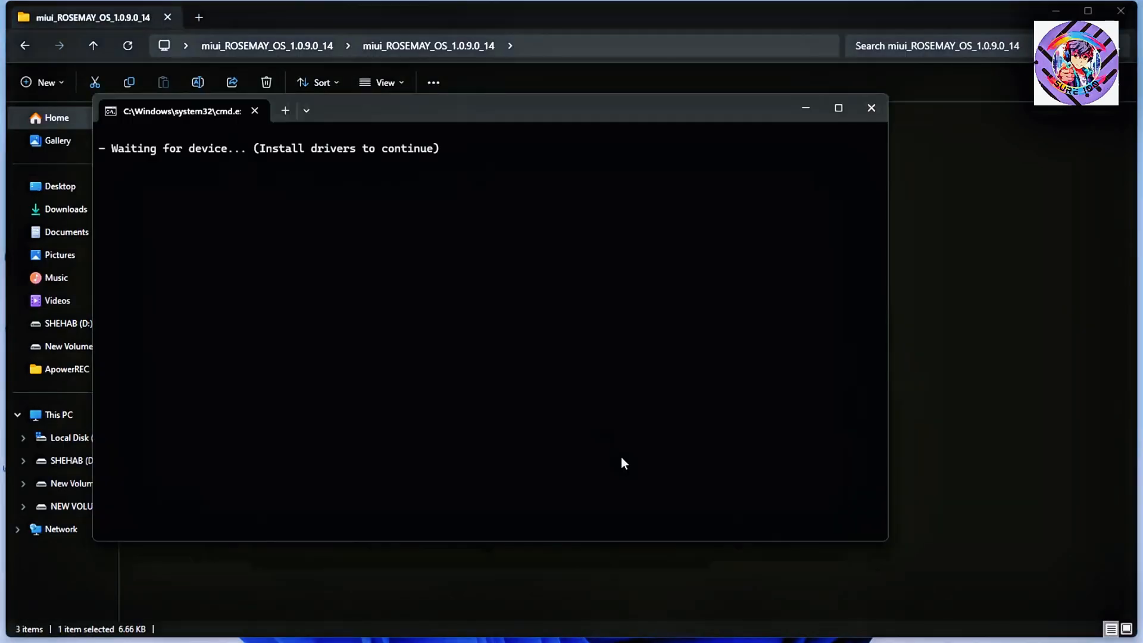
mouse_move(766, 210)
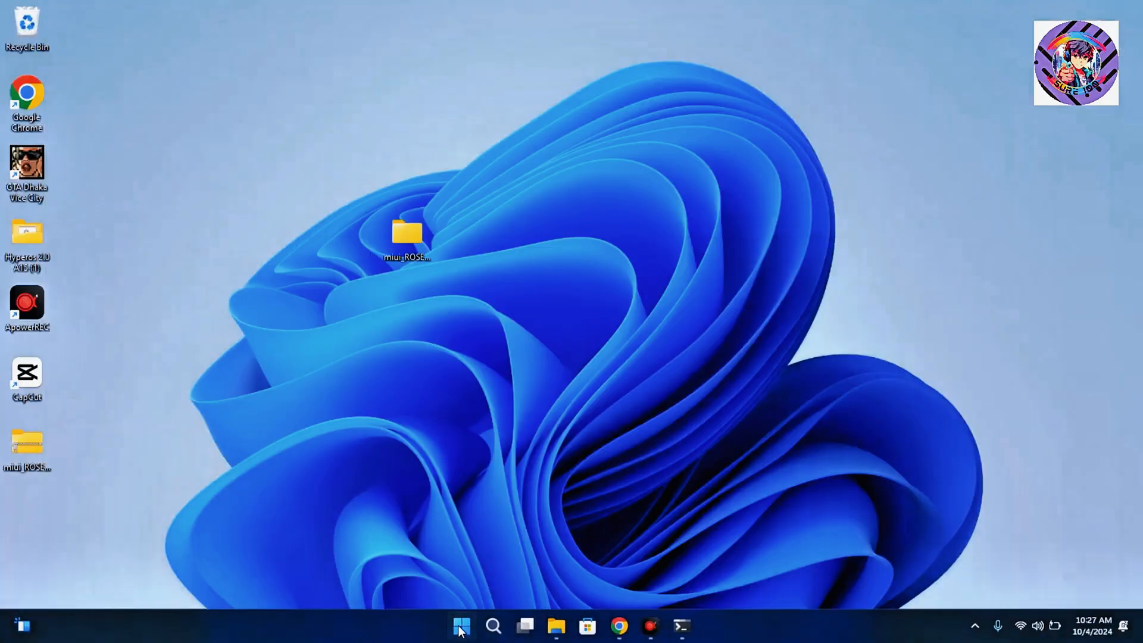
Open Device Manager from the Start button's right-click quick link menu
right_click(461, 626)
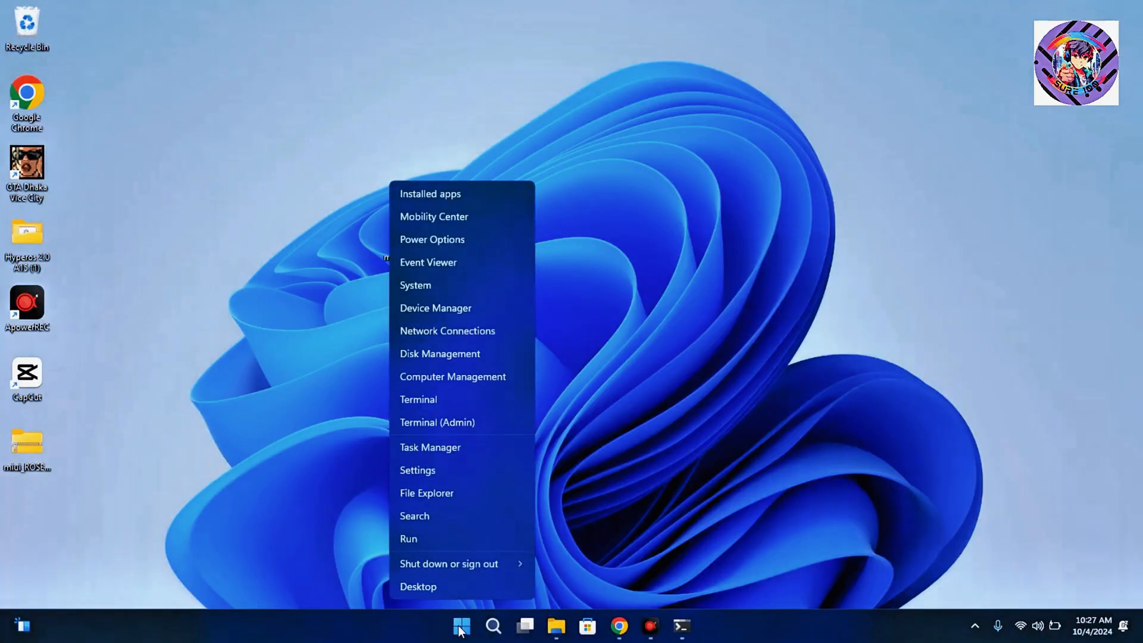
mouse_move(438, 299)
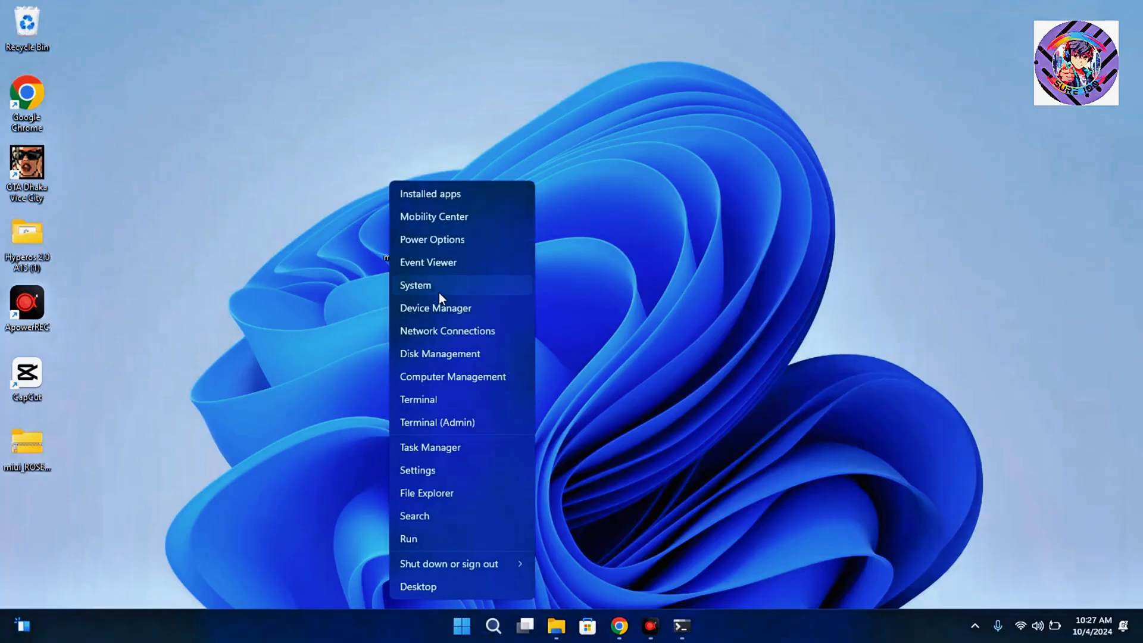
mouse_move(455, 314)
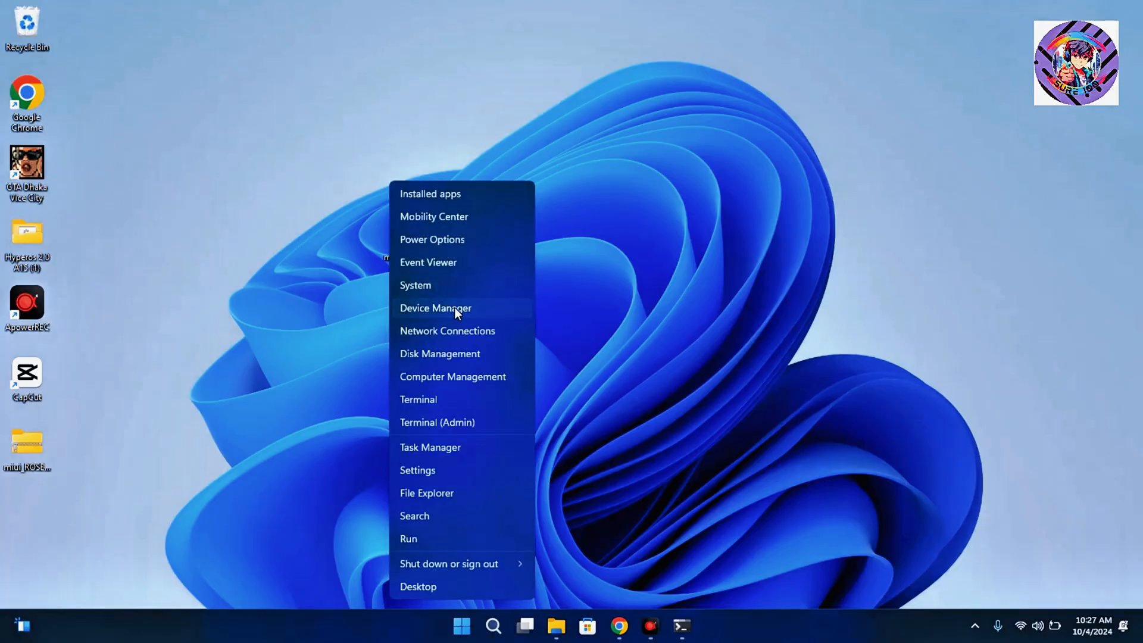
left_click(435, 308)
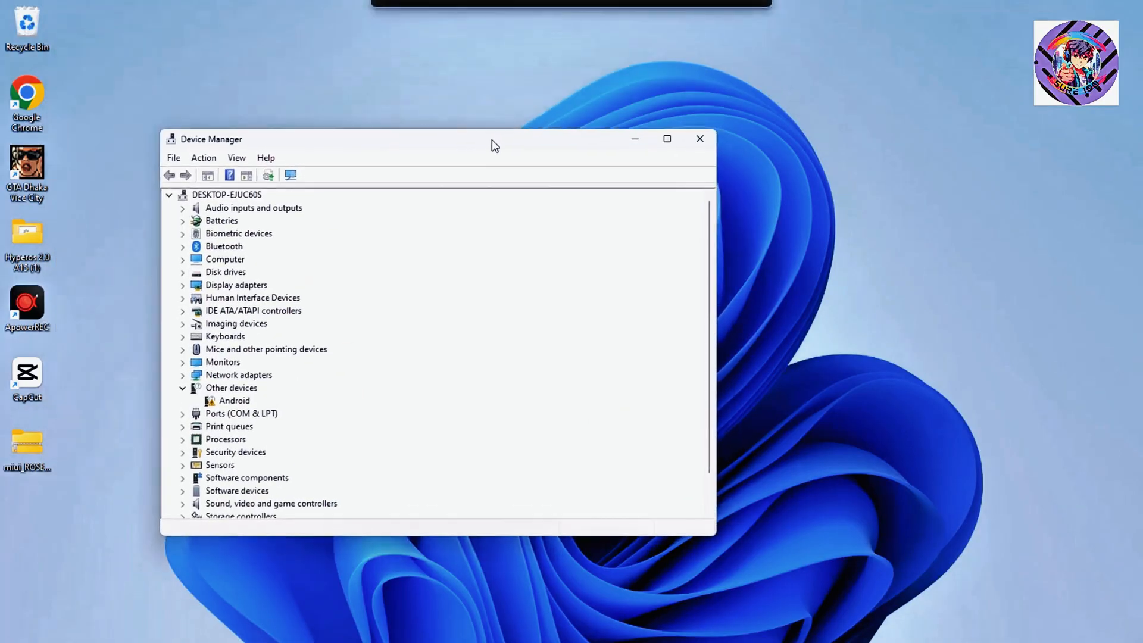
Choose Update driver for the Android device under Other devices
left_click(234, 400)
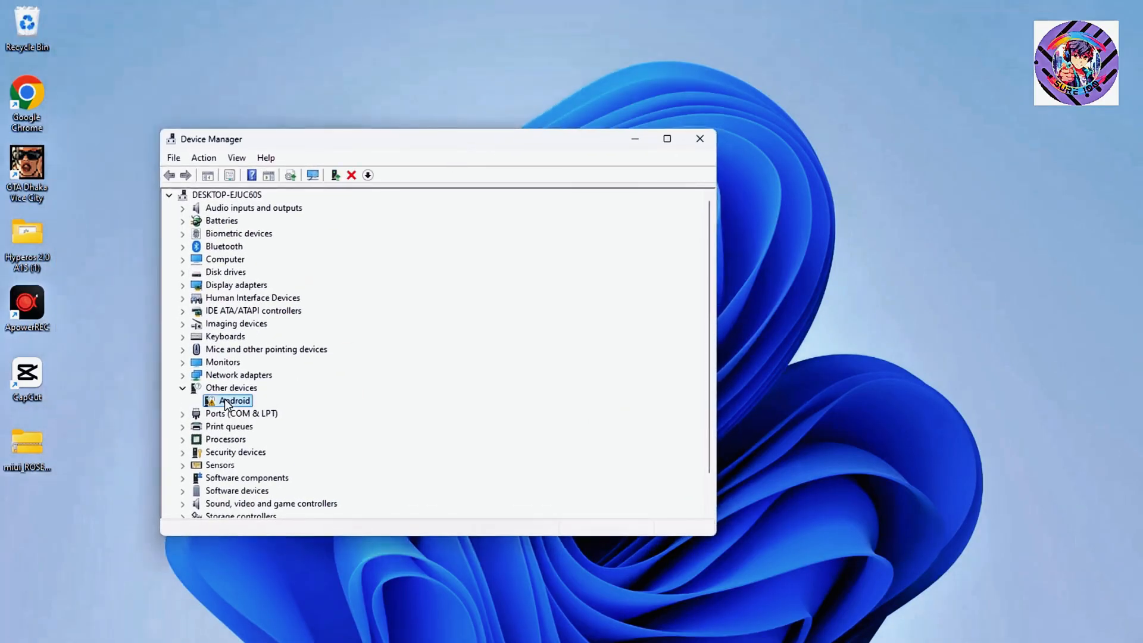
right_click(233, 400)
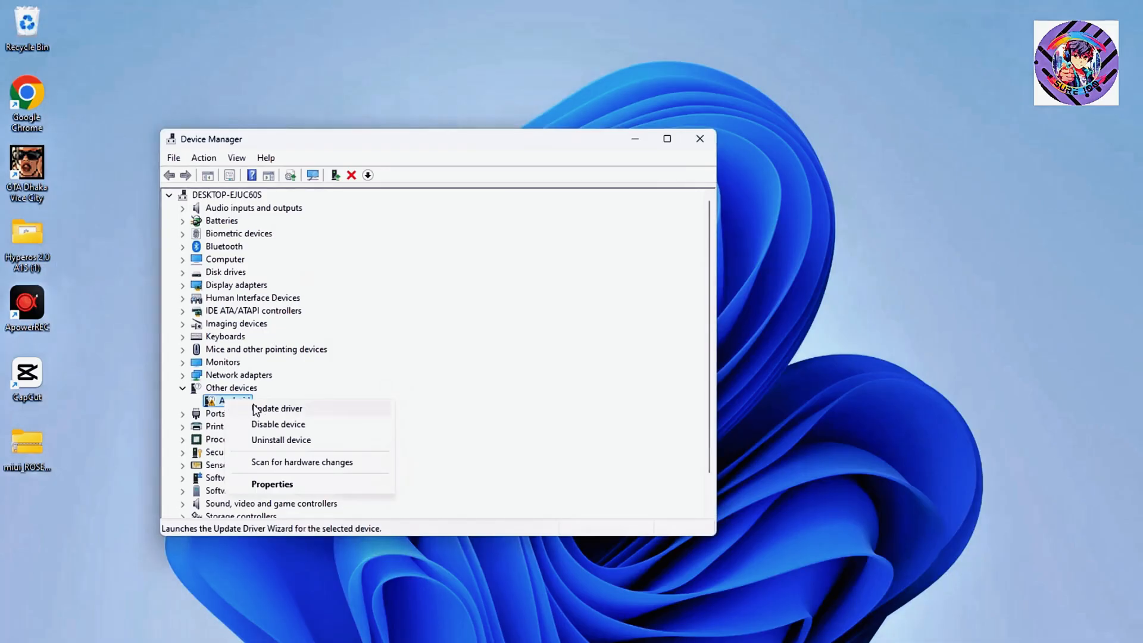
left_click(276, 408)
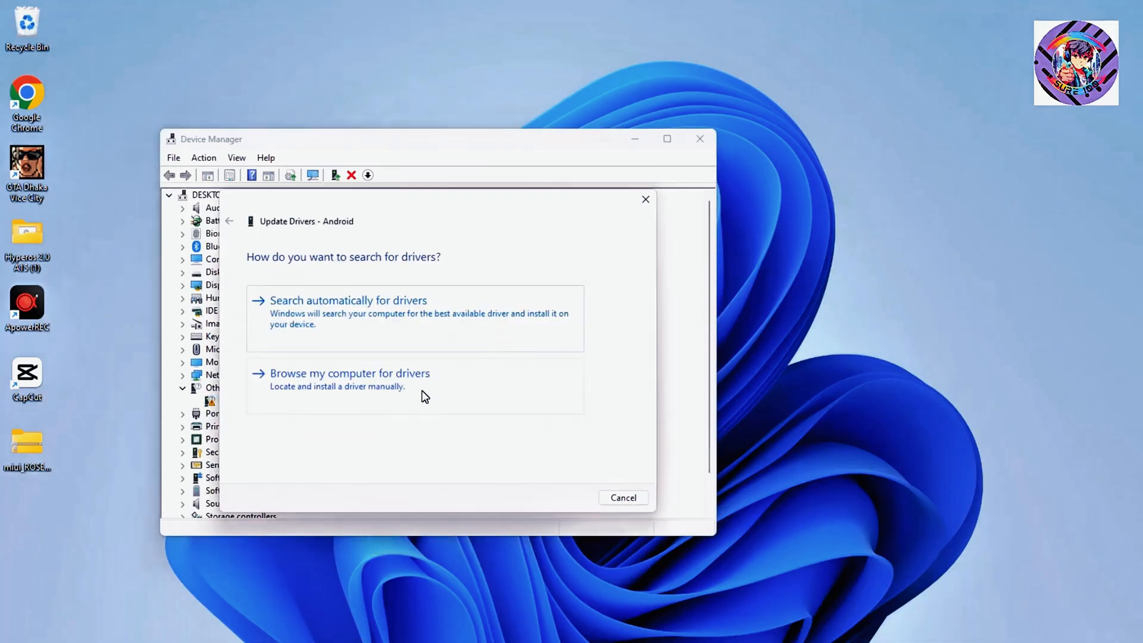
Choose to pick a driver from a list, then Have Disk and browse for the file
left_click(350, 373)
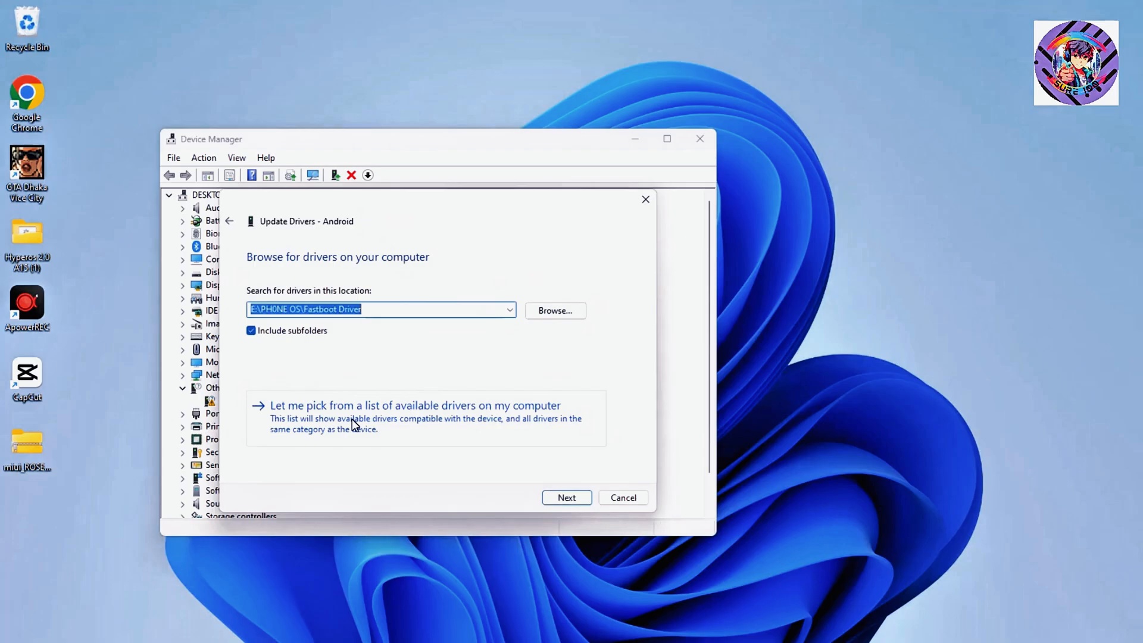
left_click(414, 405)
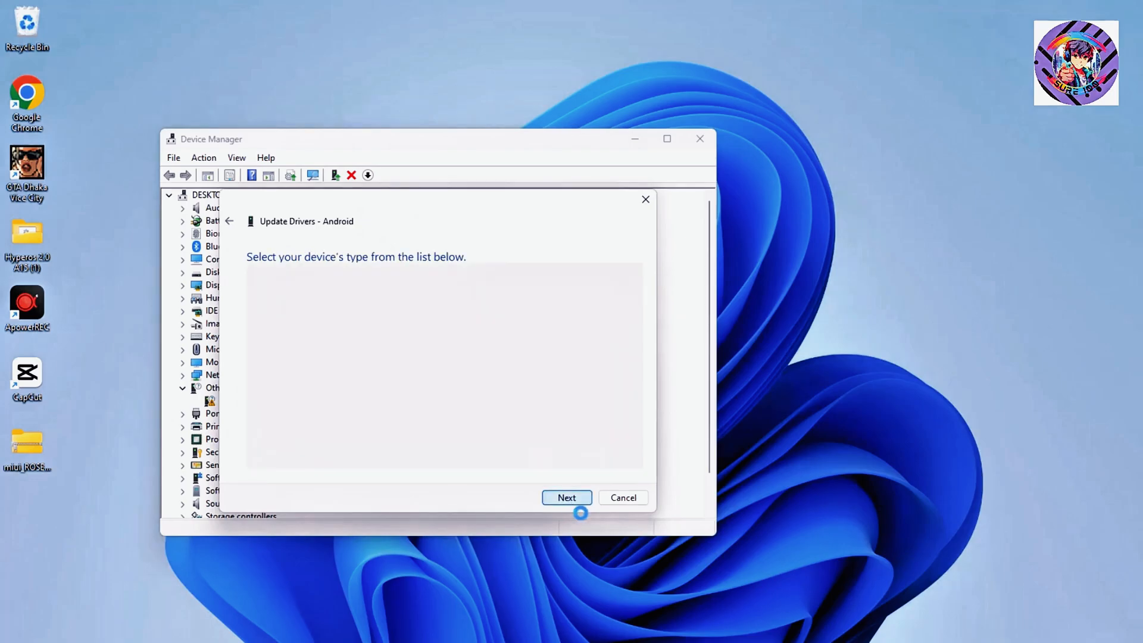
left_click(566, 497)
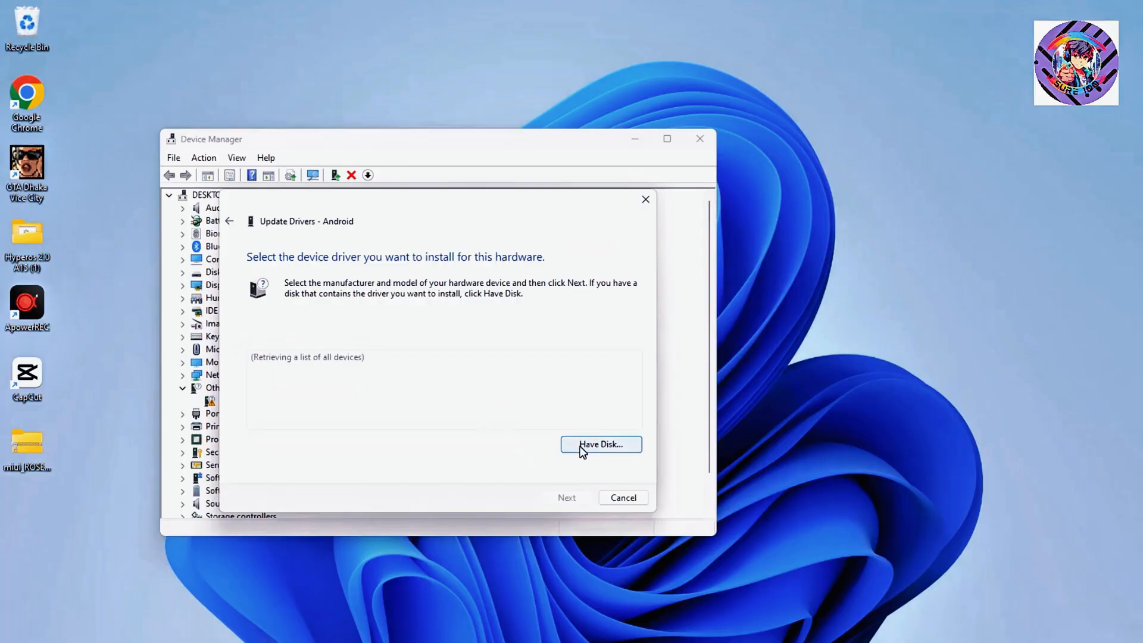
left_click(600, 444)
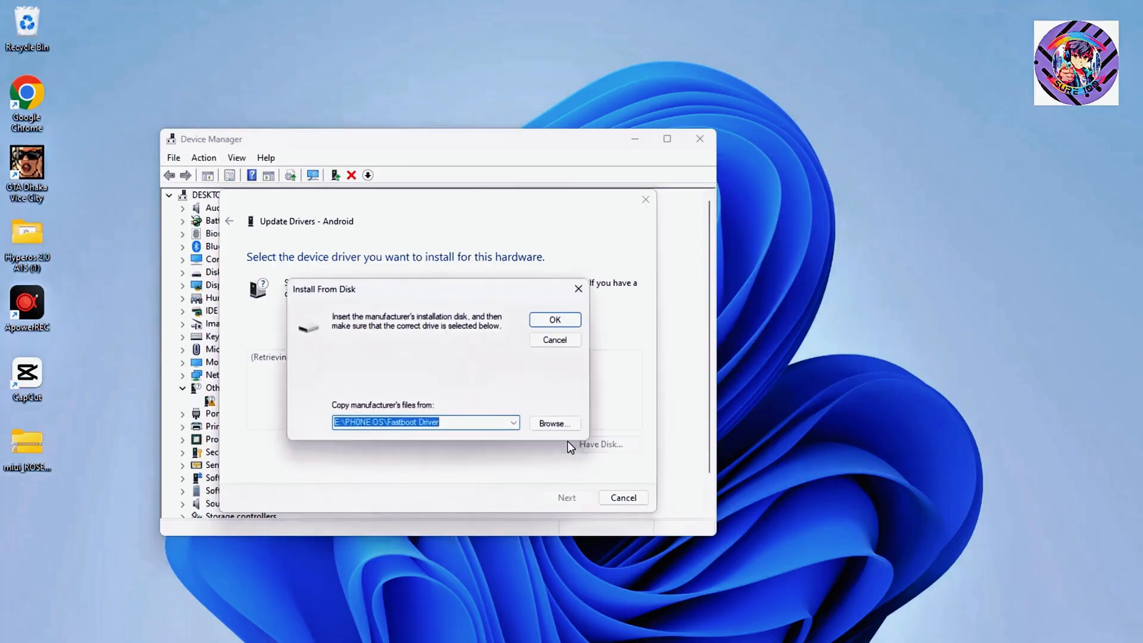
left_click(553, 423)
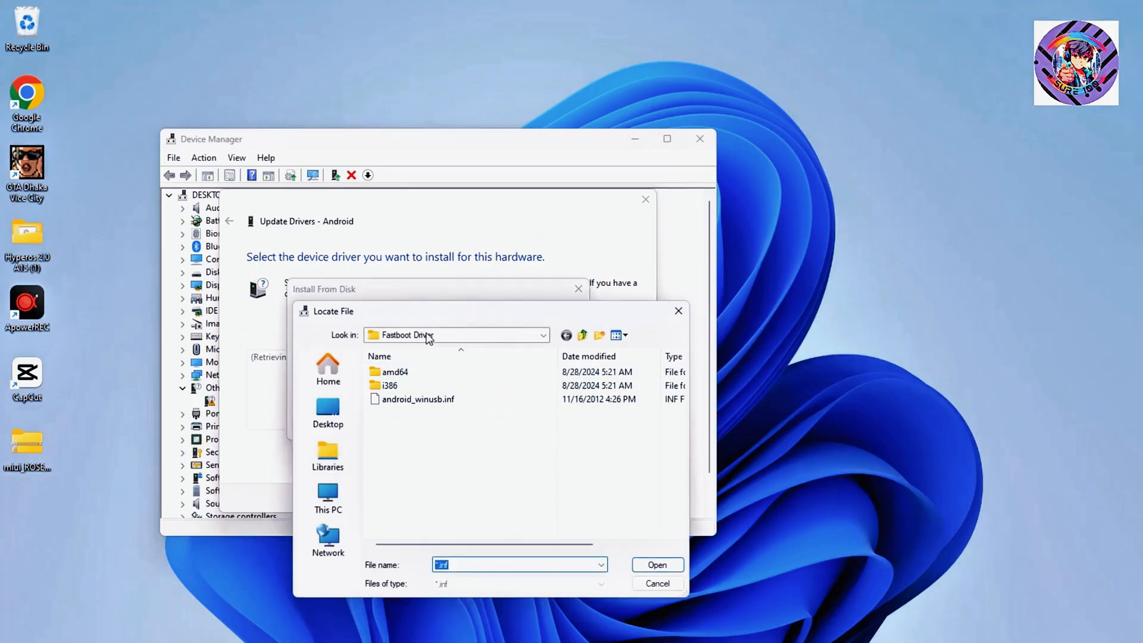
mouse_move(447, 416)
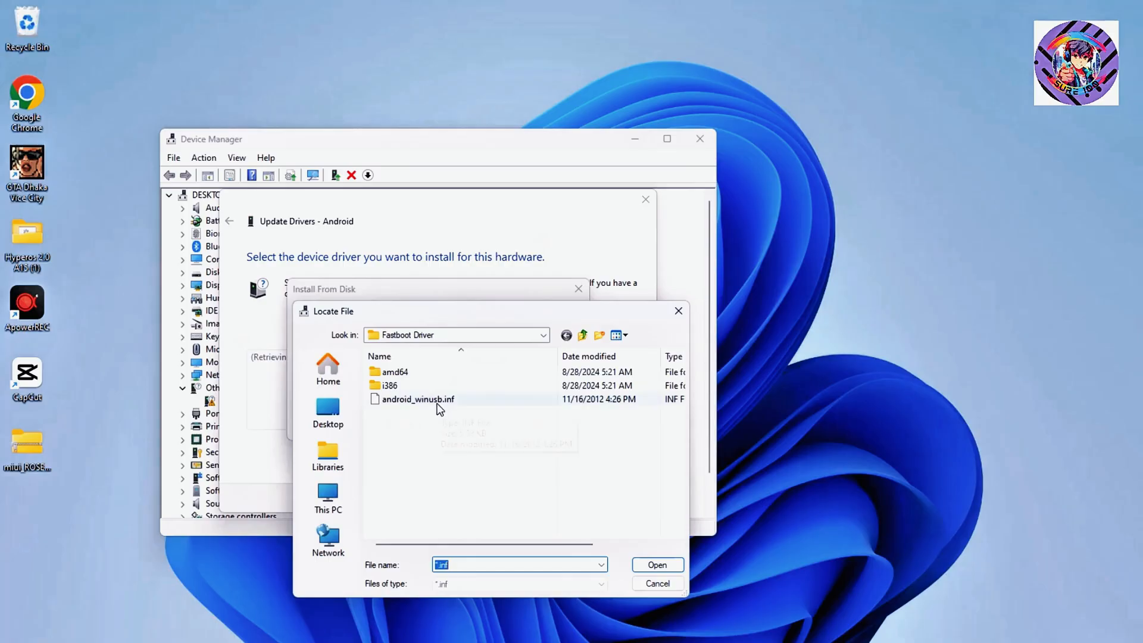
Select android_winusb.inf in the Fastboot Driver folder as the driver file
left_click(418, 399)
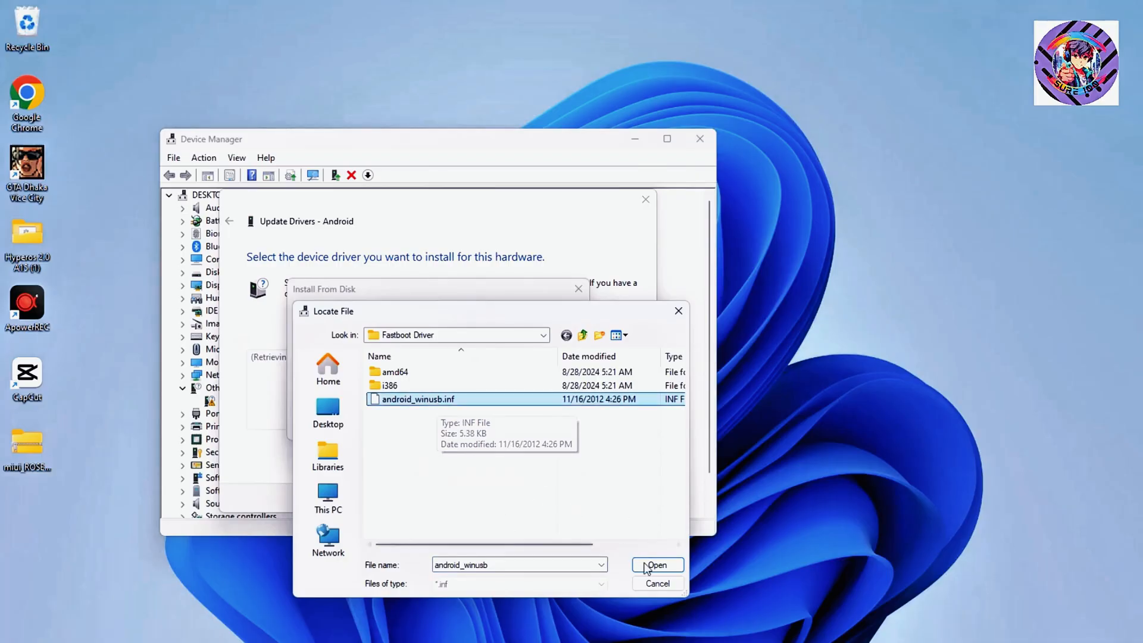
left_click(655, 564)
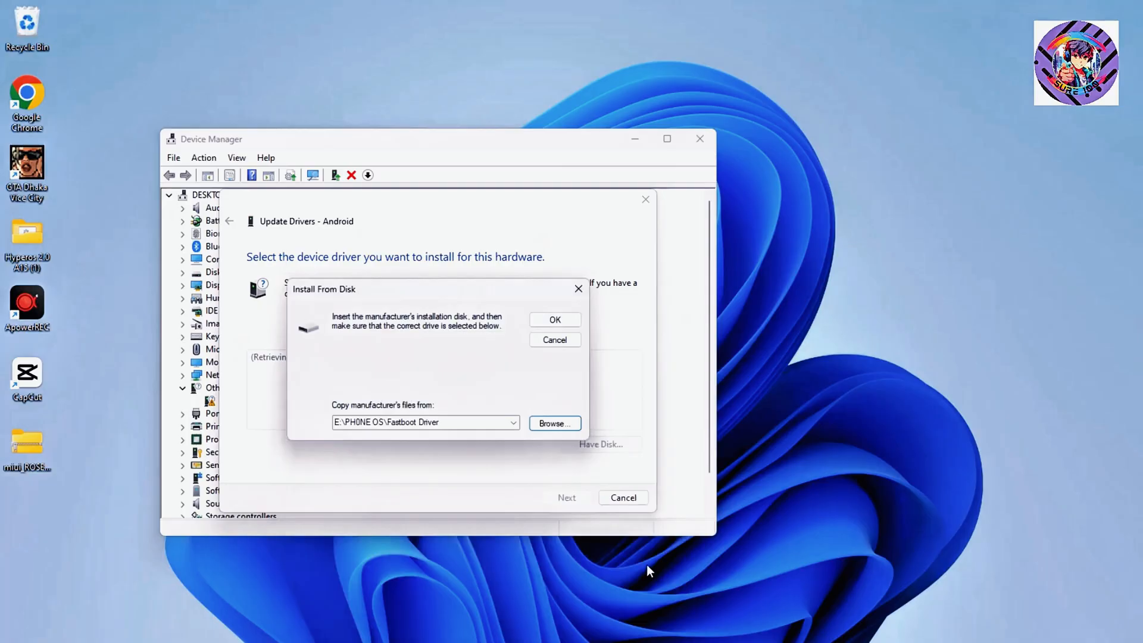
Install Android ADB Interface from disk, accept the unverified-driver warning, and close the wizard
left_click(555, 319)
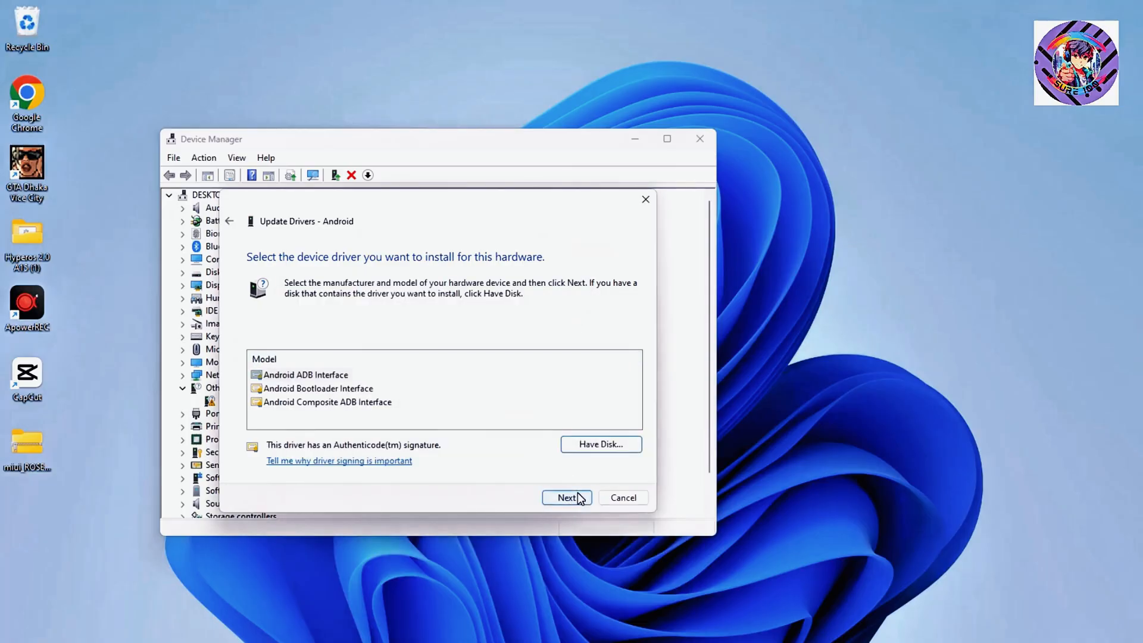
left_click(566, 497)
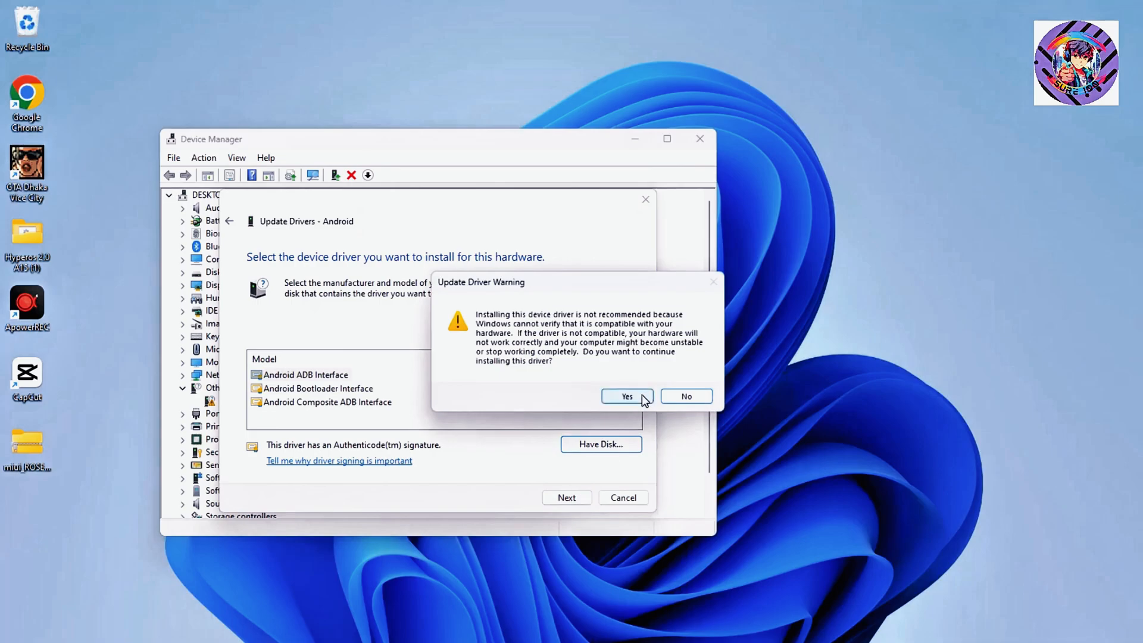
left_click(625, 396)
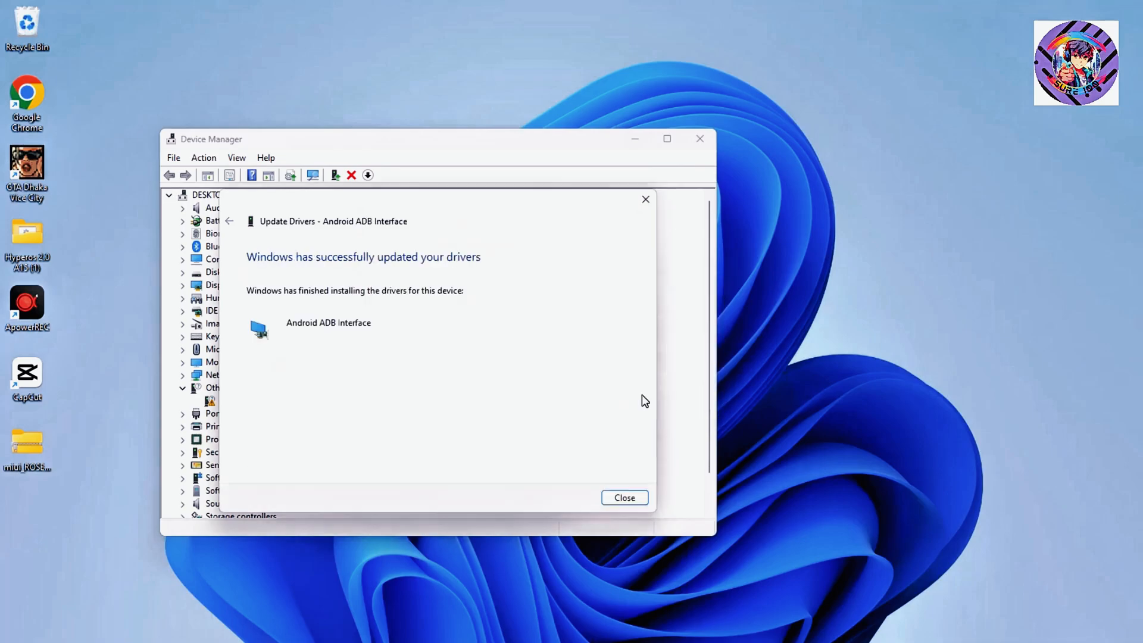
mouse_move(367, 350)
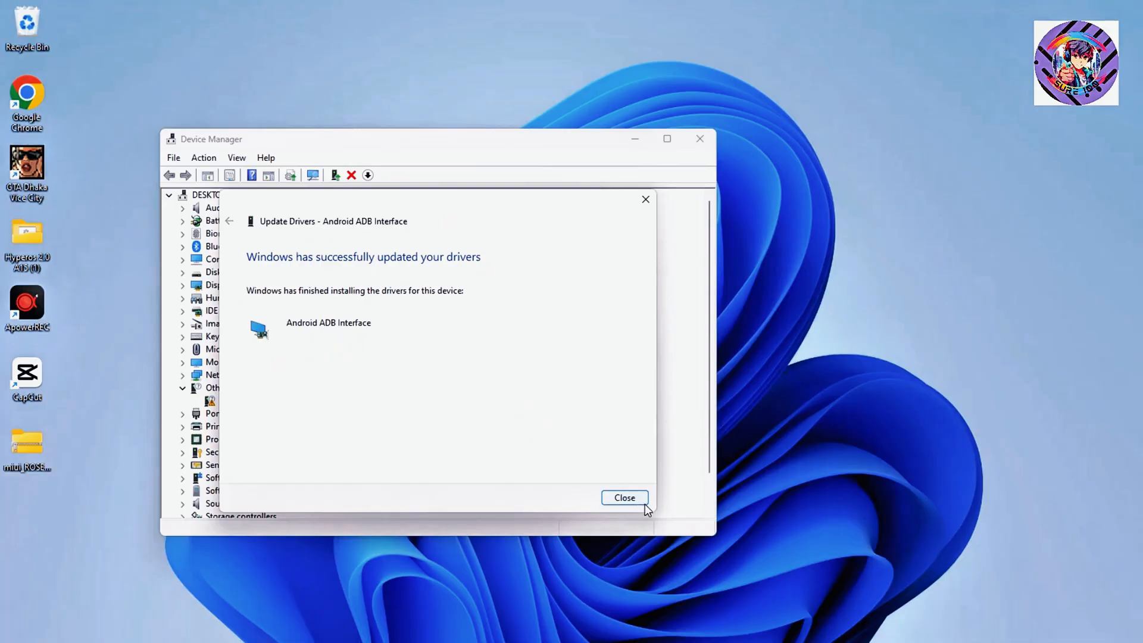
left_click(623, 497)
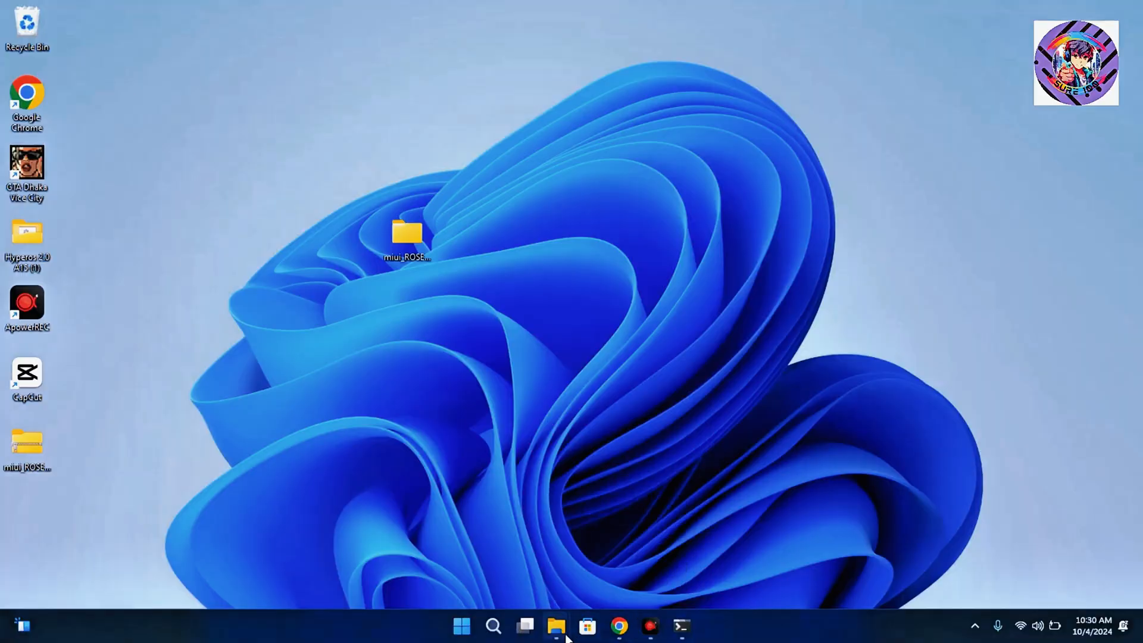
Run flash_all.bat from the miui_ROSEMAY_OS_1.0.9.0_14 folder and confirm the format warning with Y
left_click(556, 626)
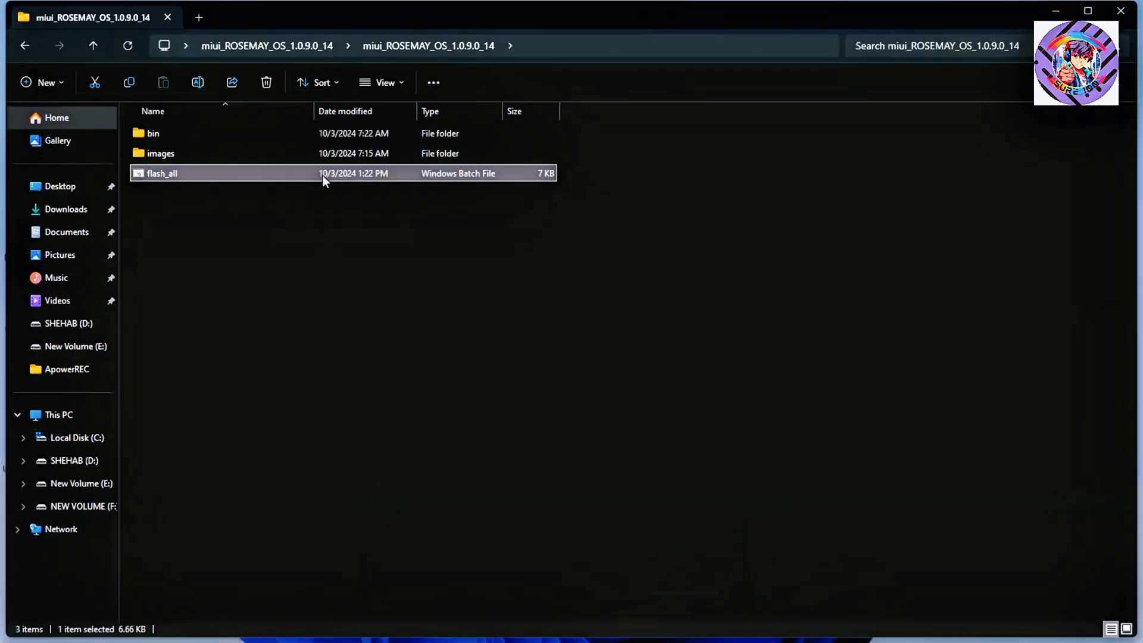
double_click(162, 172)
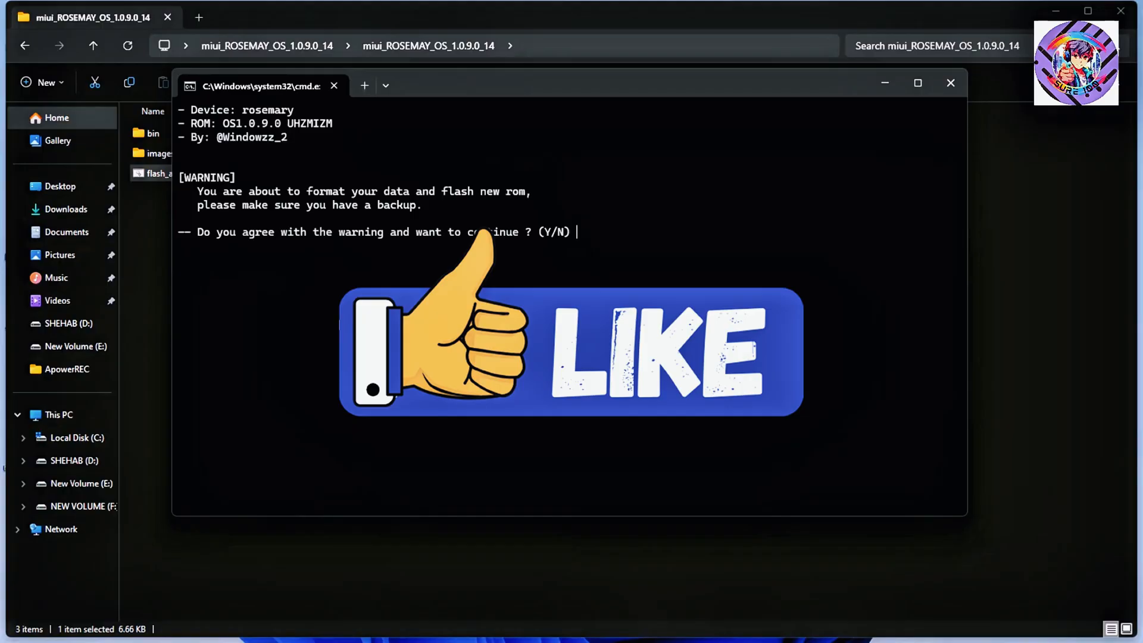
type("Y")
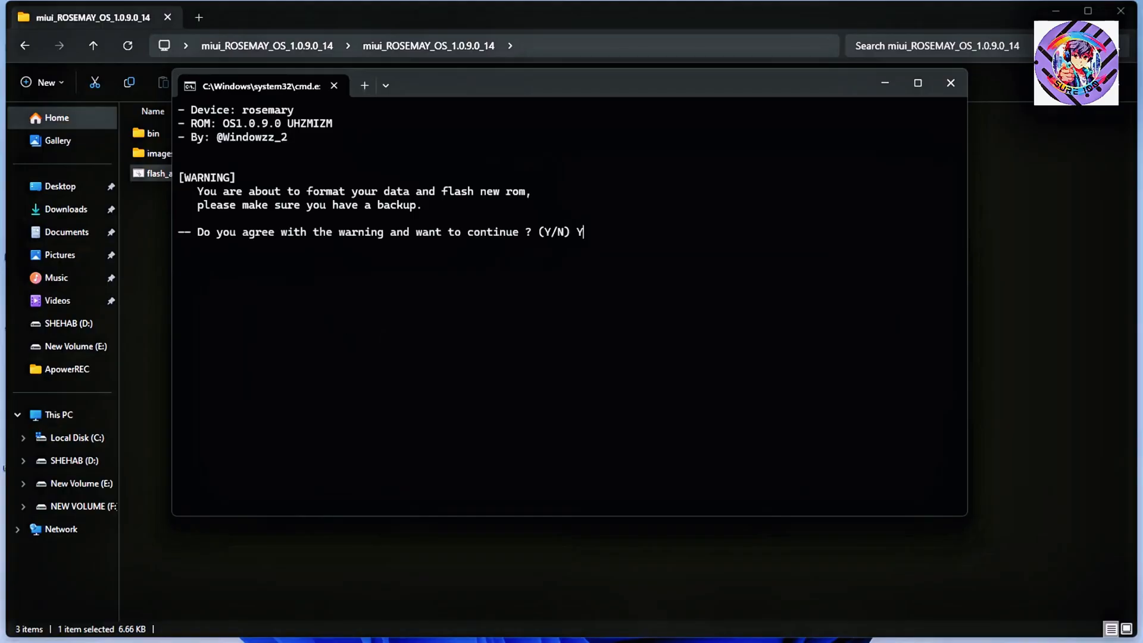